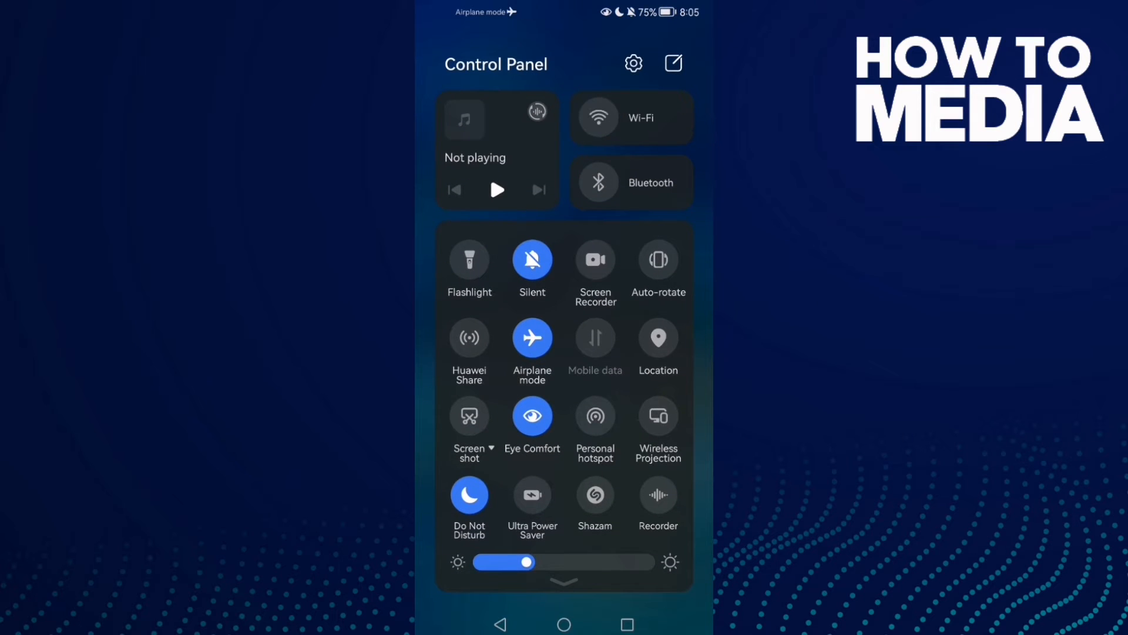
Step: Turn Wi-Fi on from the Control Panel while airplane mode stays enabled
left_click(598, 116)
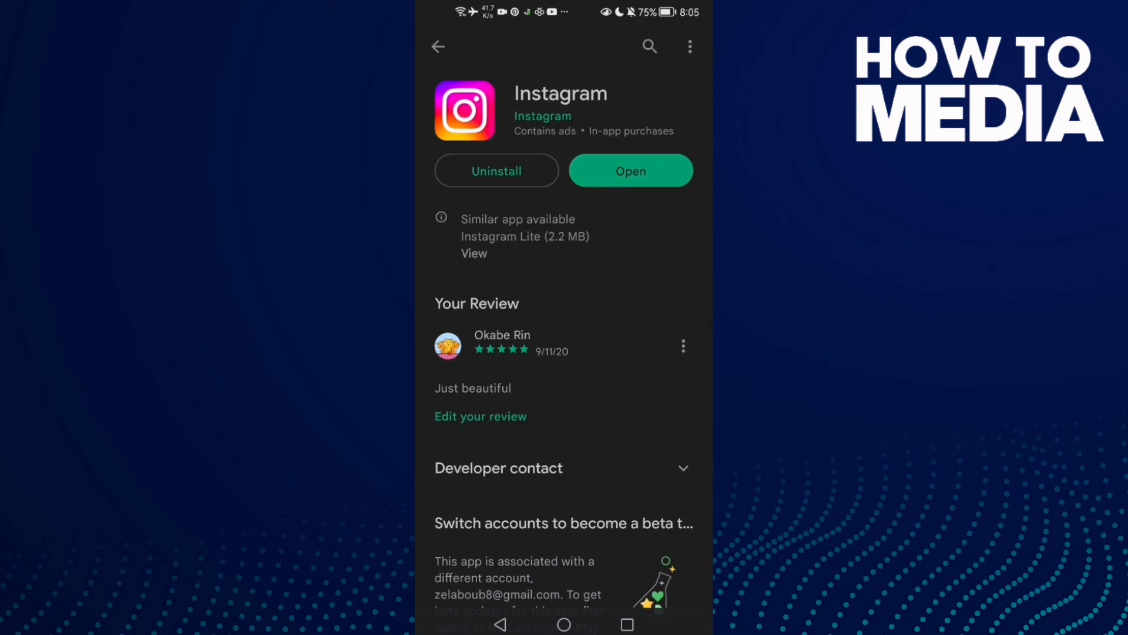
Step: Leave Instagram's Play Store listing and return to the home screen
left_click(563, 624)
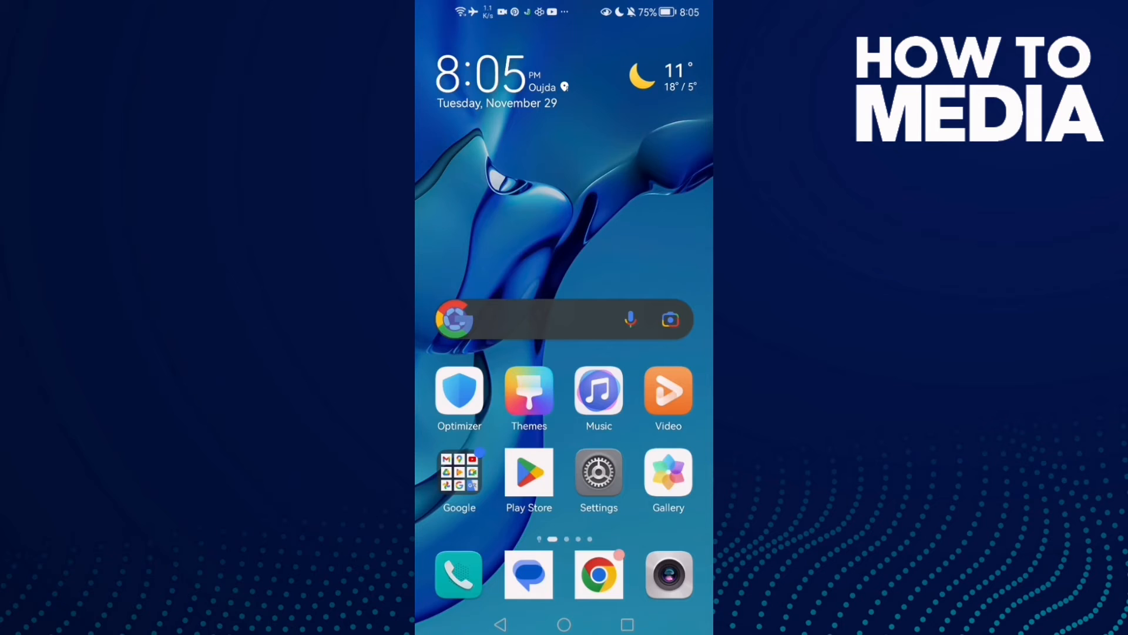
Step: Reach Instagram's storage page via Settings > Apps and clear its cache to 0 B
left_click(598, 471)
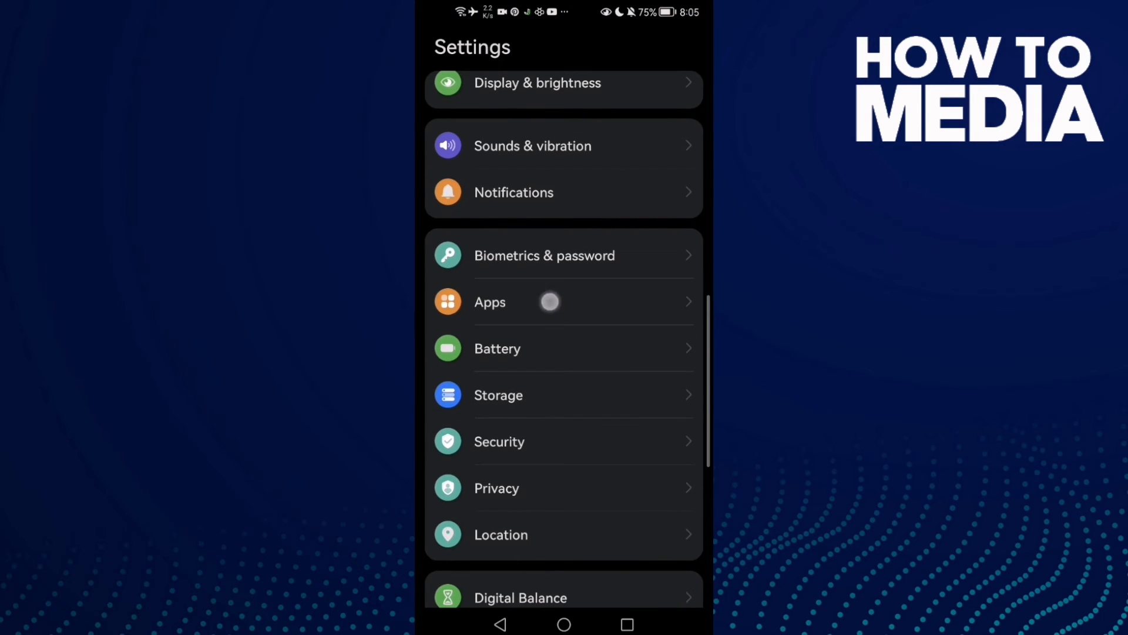
left_click(489, 302)
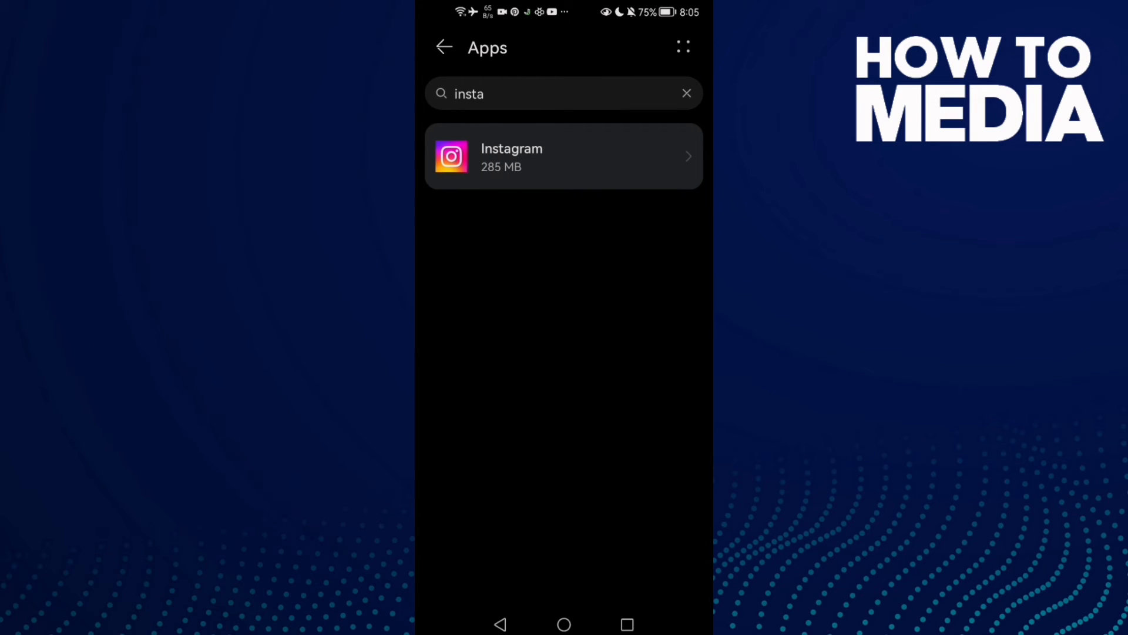
left_click(563, 156)
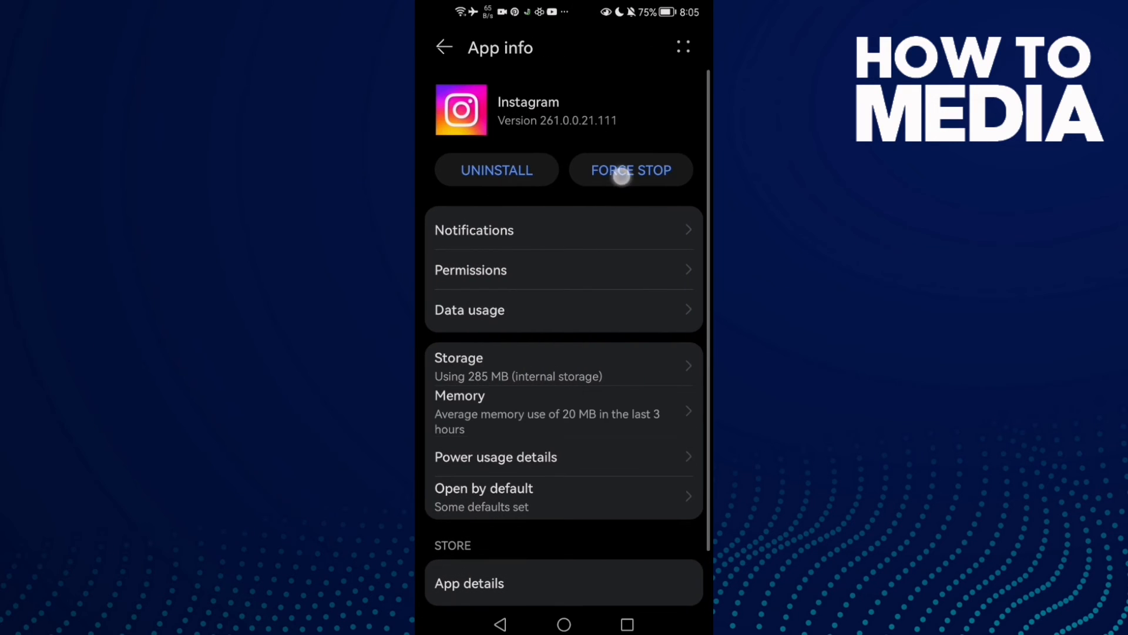
left_click(563, 357)
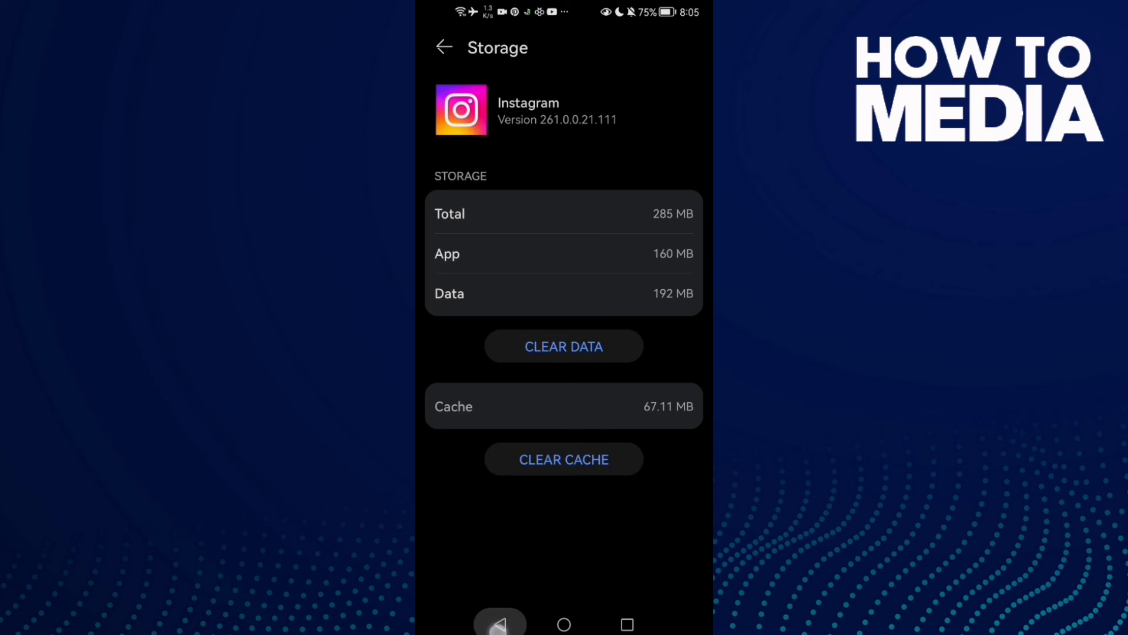
left_click(563, 460)
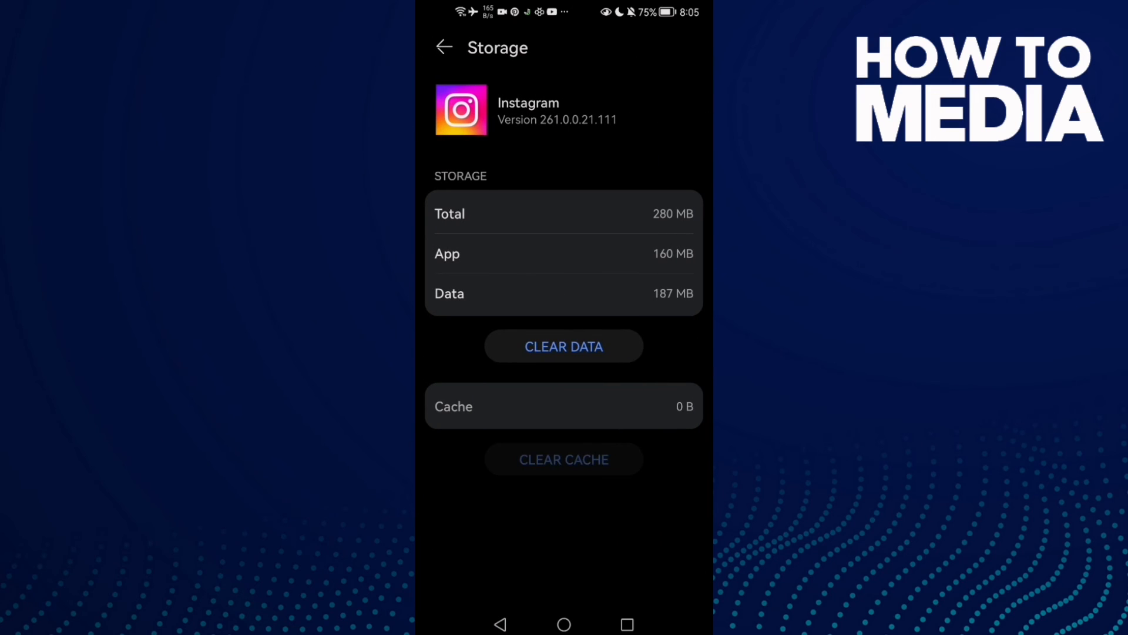
Step: View Instagram's permissions (Camera, Microphone, Storage allowed) and return to the home screen
left_click(445, 47)
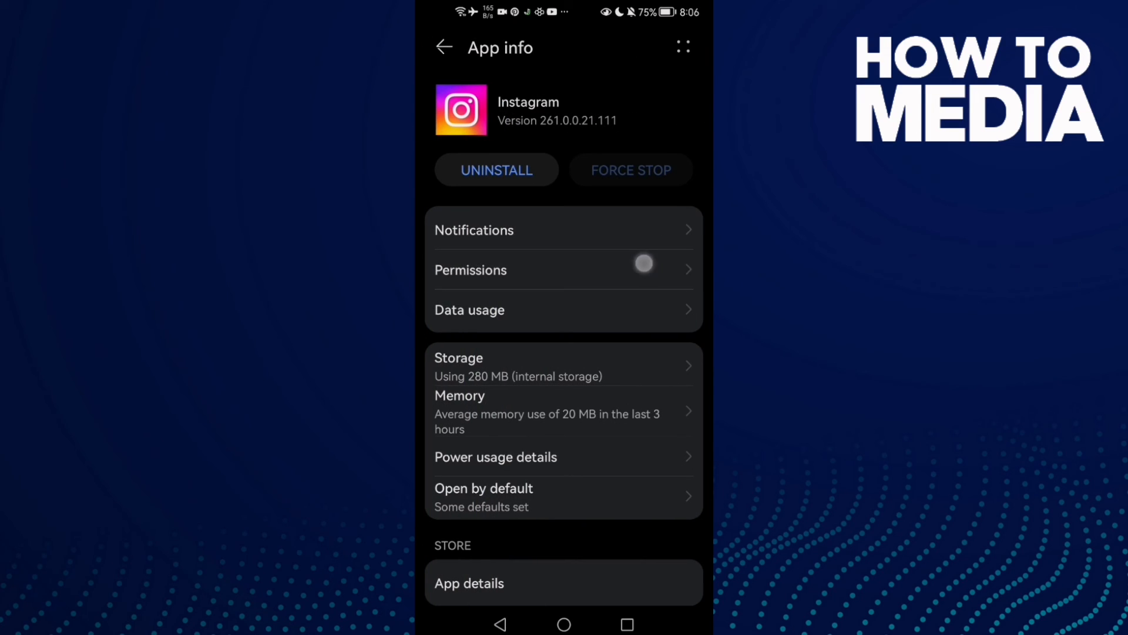
left_click(471, 271)
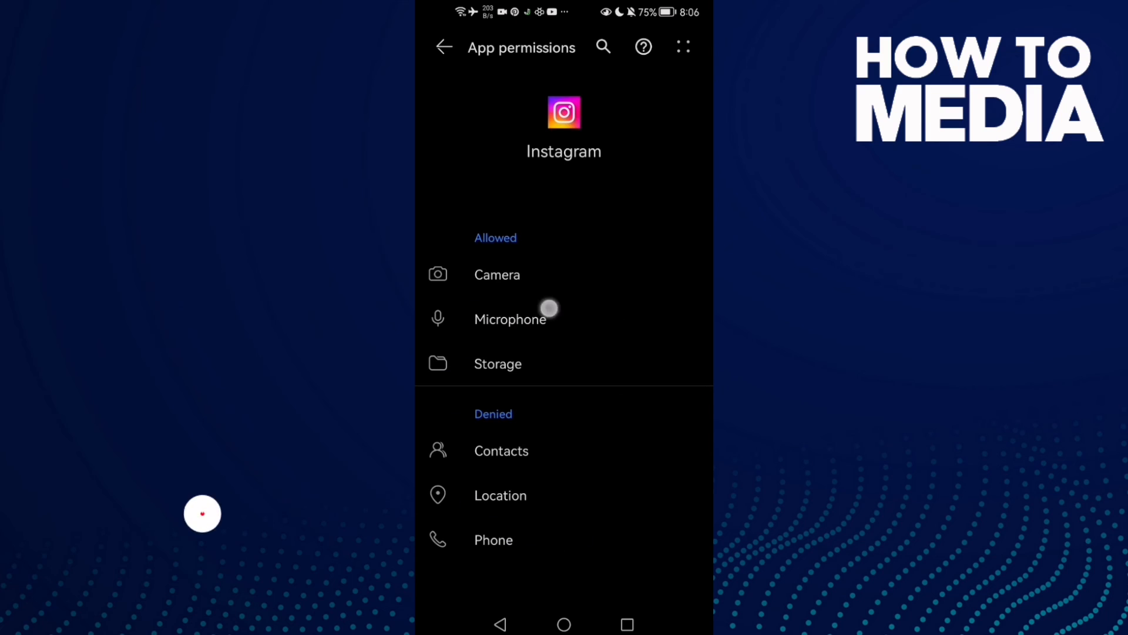
left_click(563, 624)
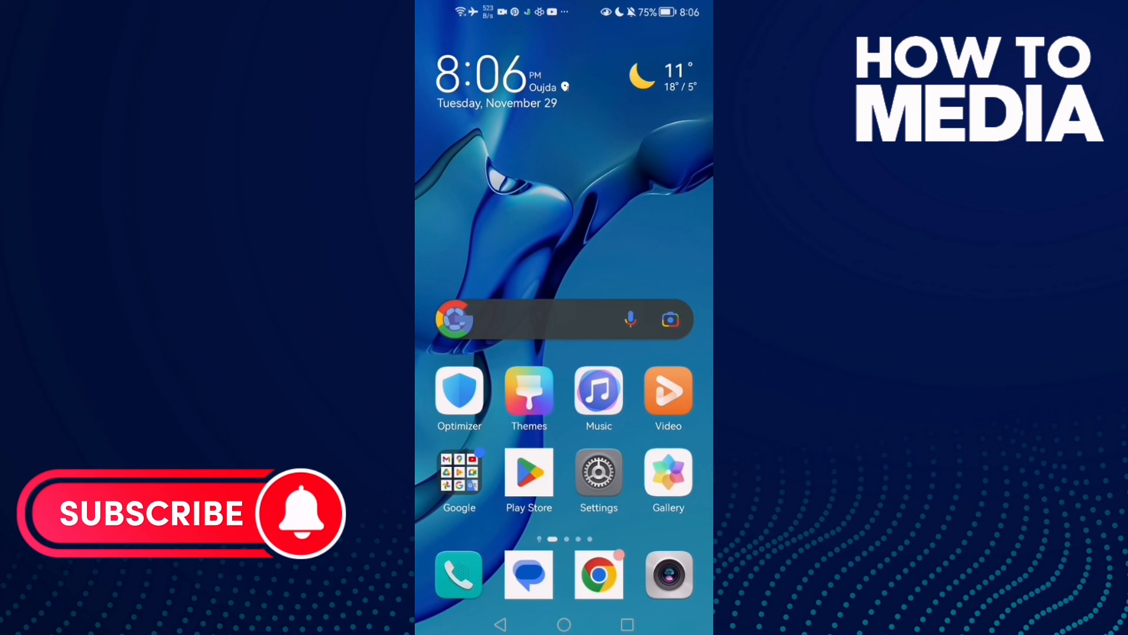